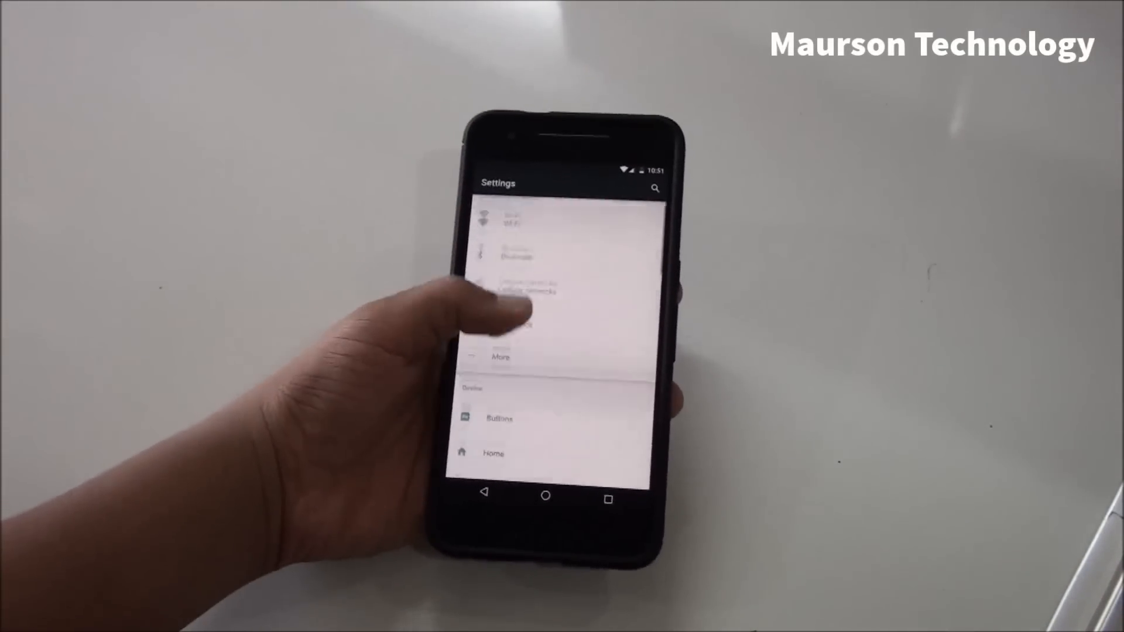
- Browse the Buttons settings page and its options before returning to the main list
click(498, 418)
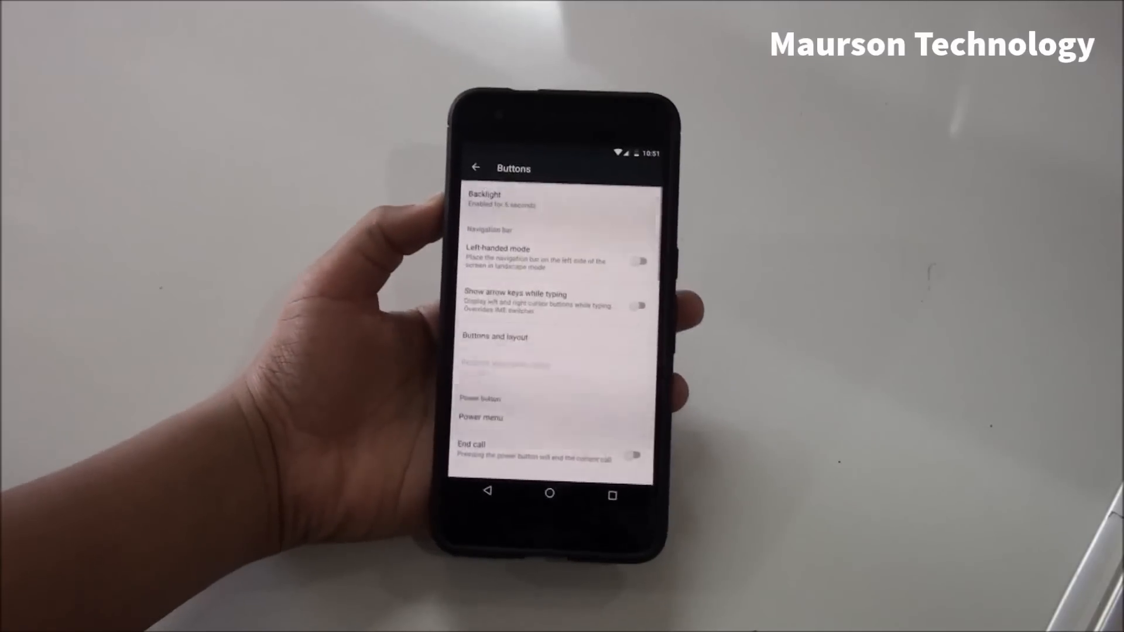
scroll(down, 3)
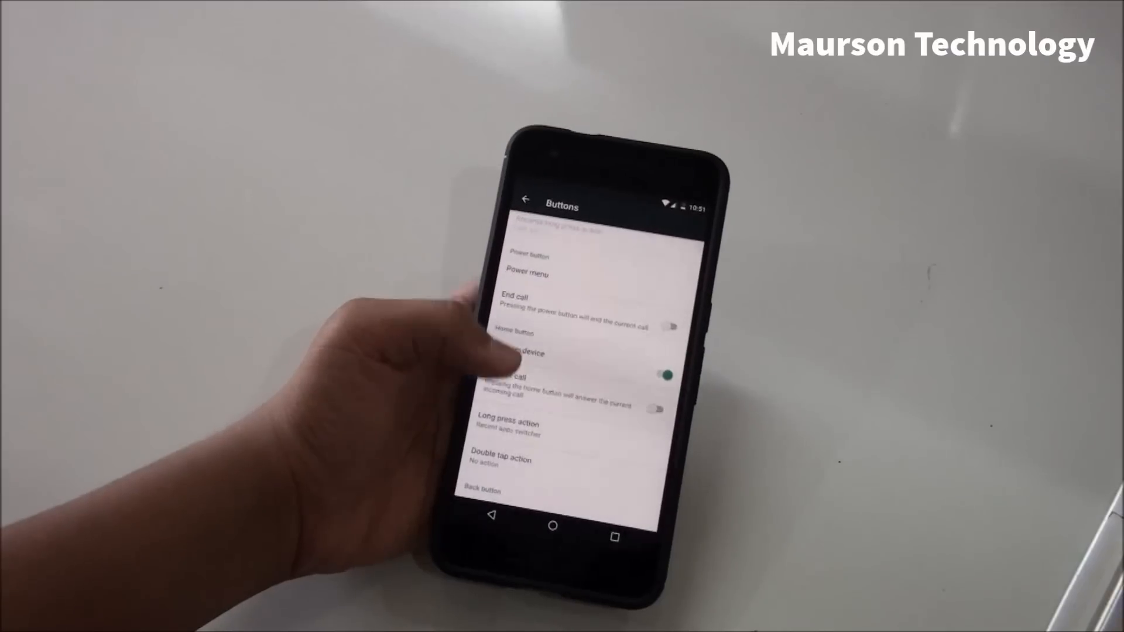
click(500, 464)
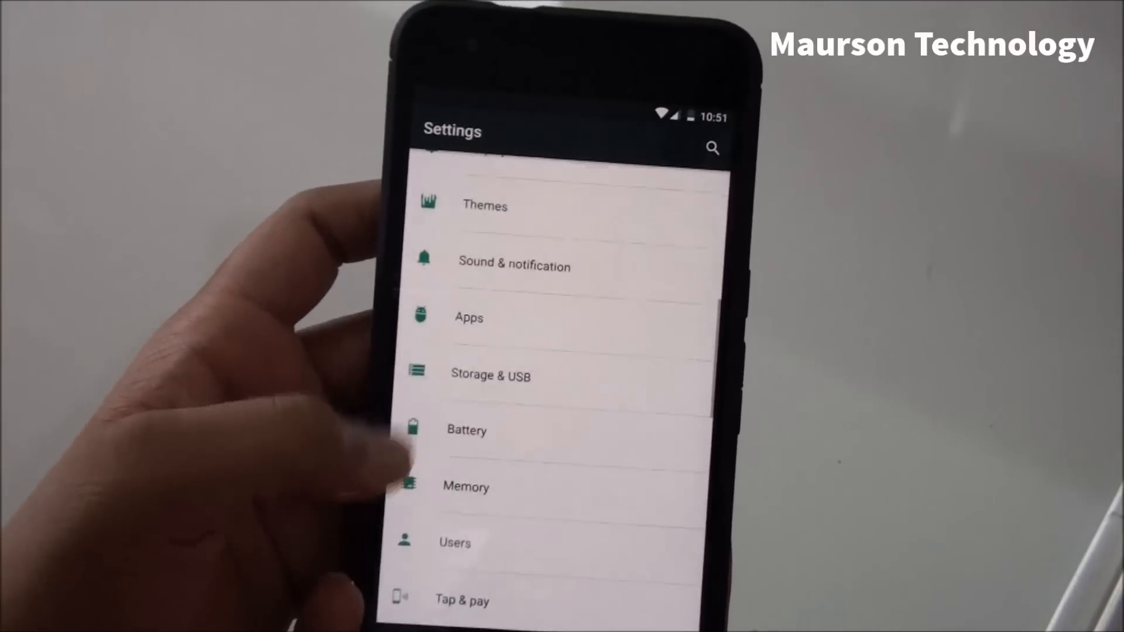
click(485, 206)
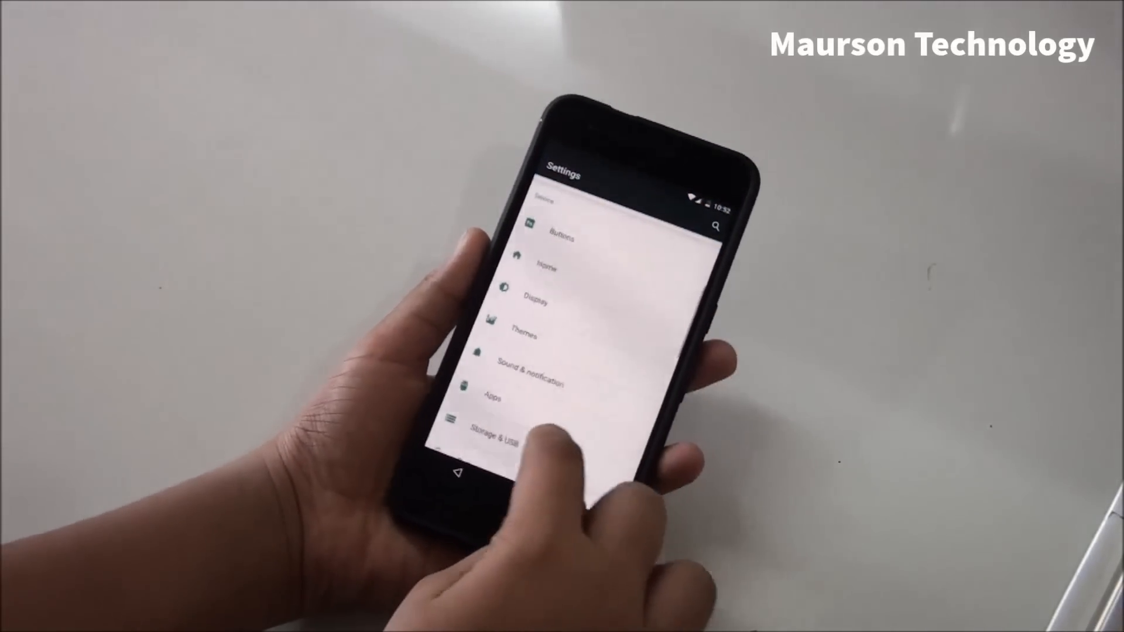
scroll(down, 3)
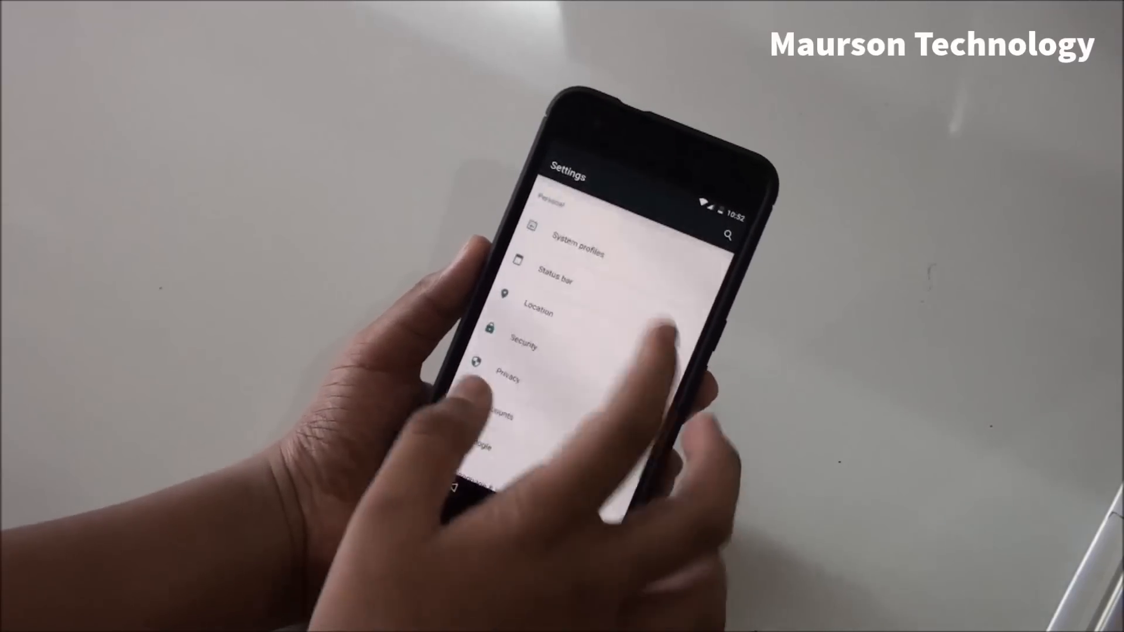
- Set the status bar clock style to Center and AM/PM style to Small
click(555, 280)
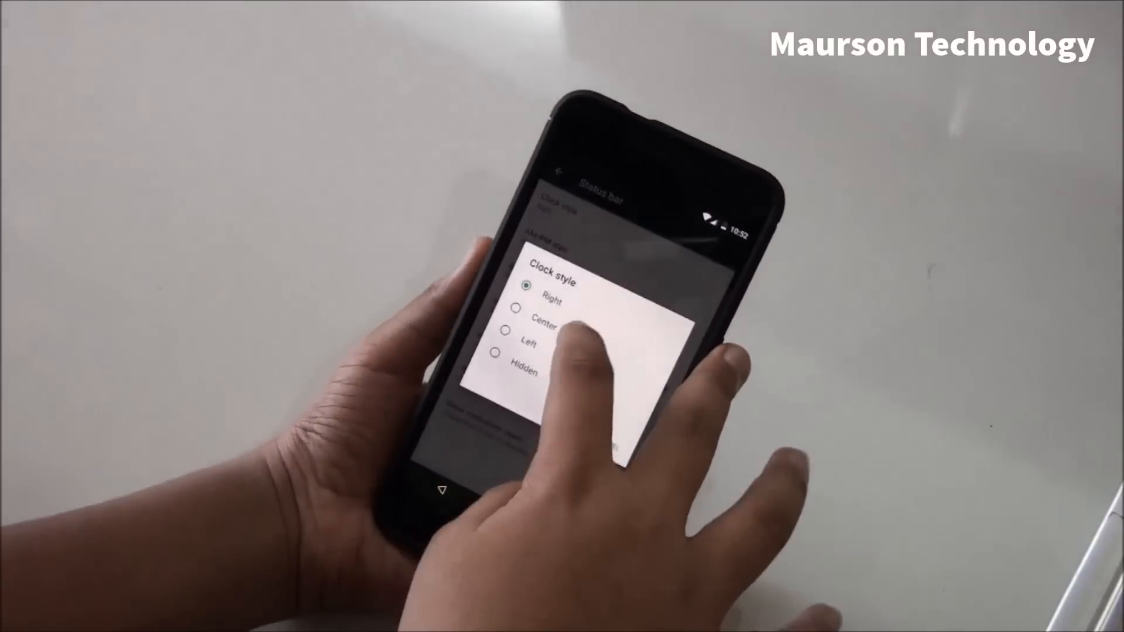
click(552, 301)
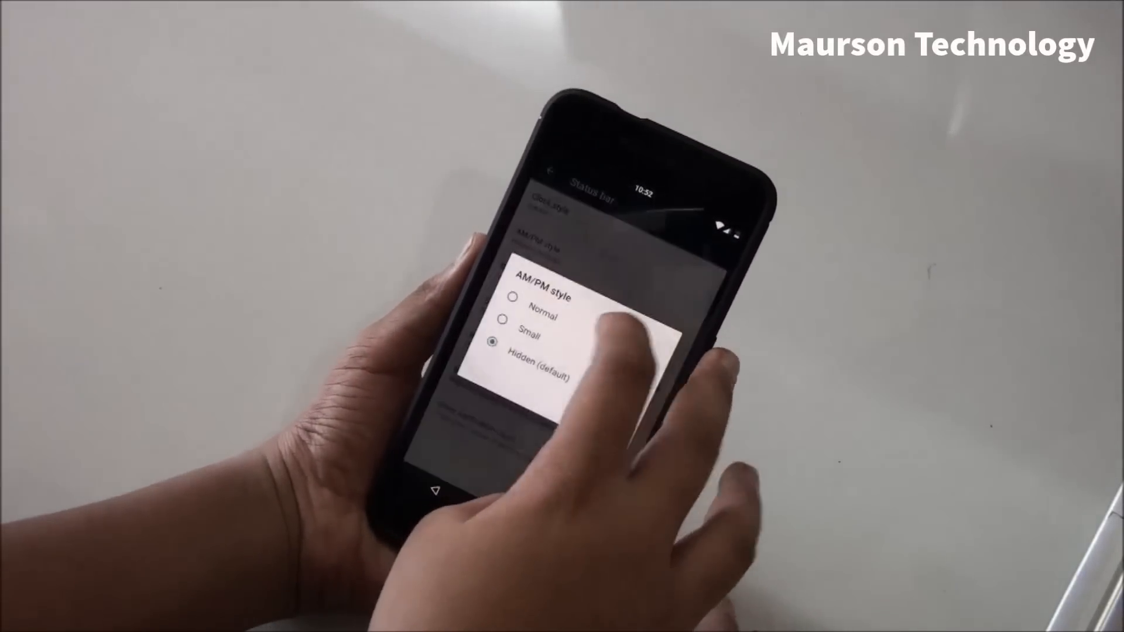
click(524, 337)
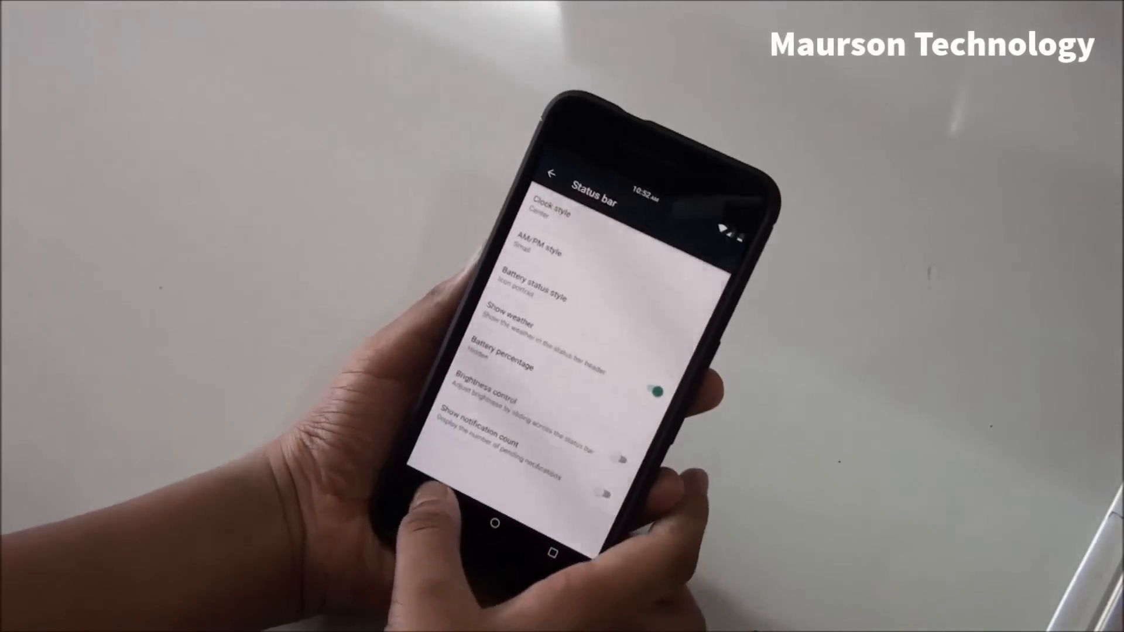
click(551, 174)
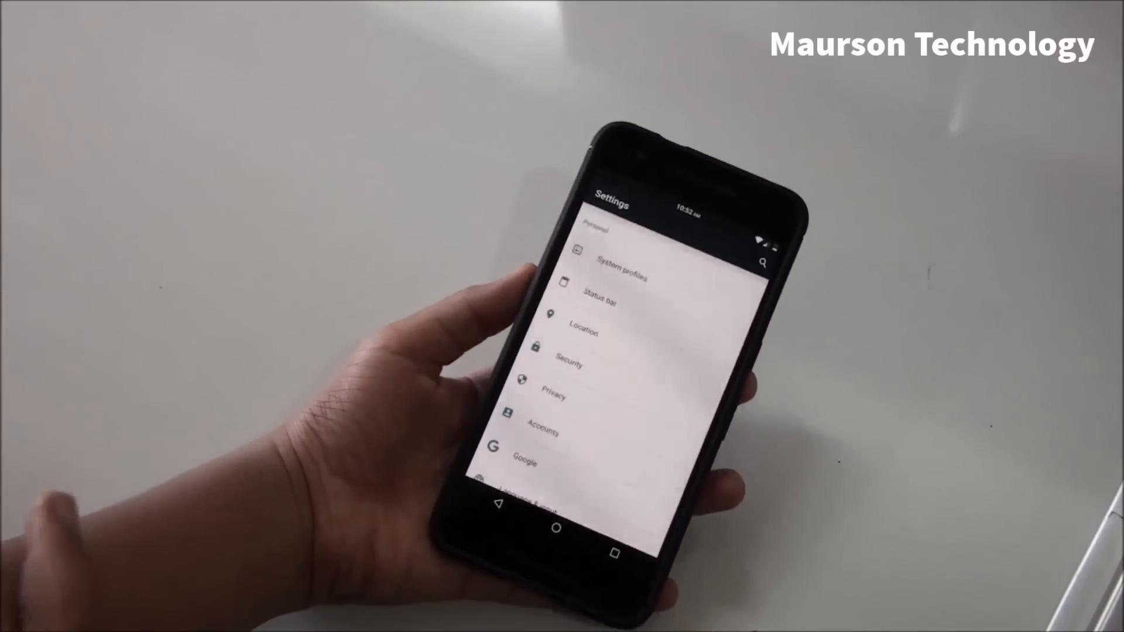
scroll(down, 3)
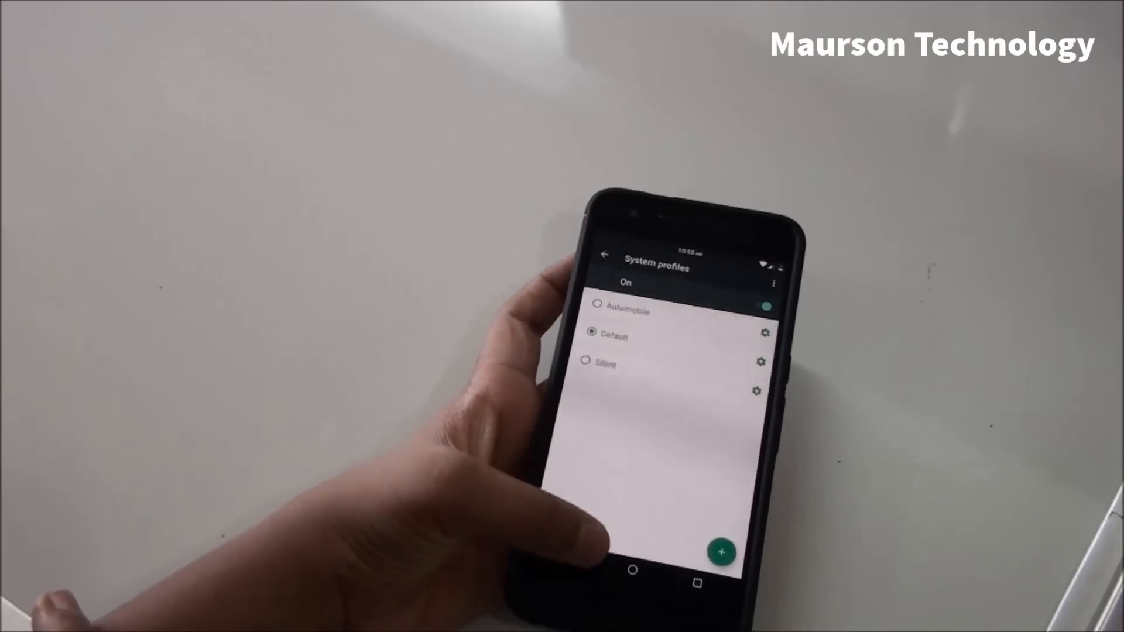
click(606, 256)
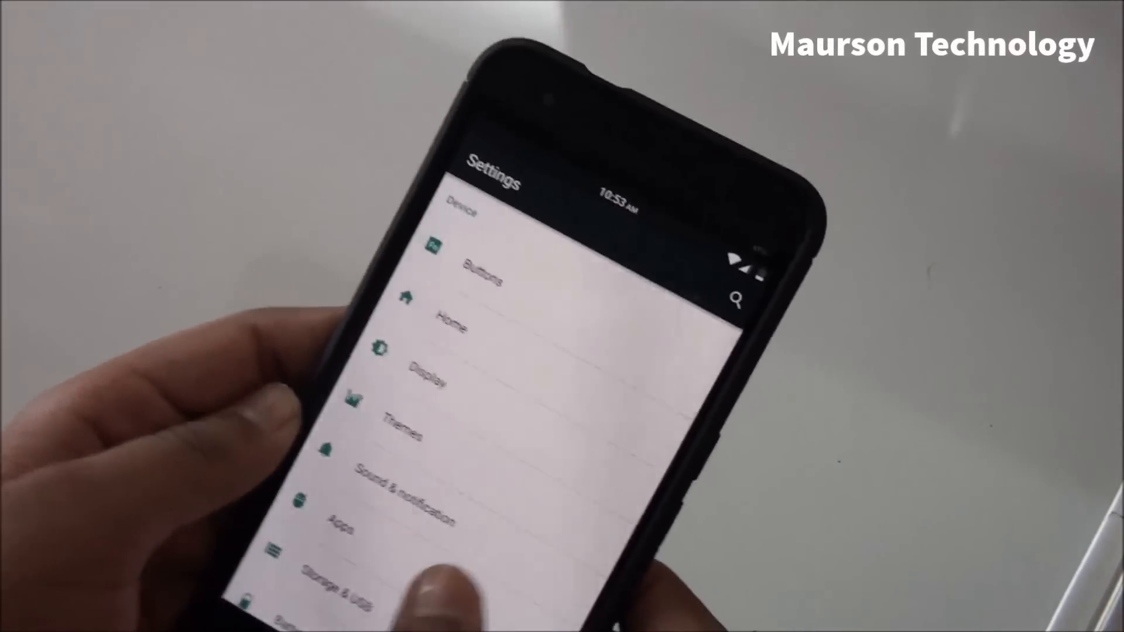
- Browse Display, then reach Notification light under Sound & notification
click(428, 378)
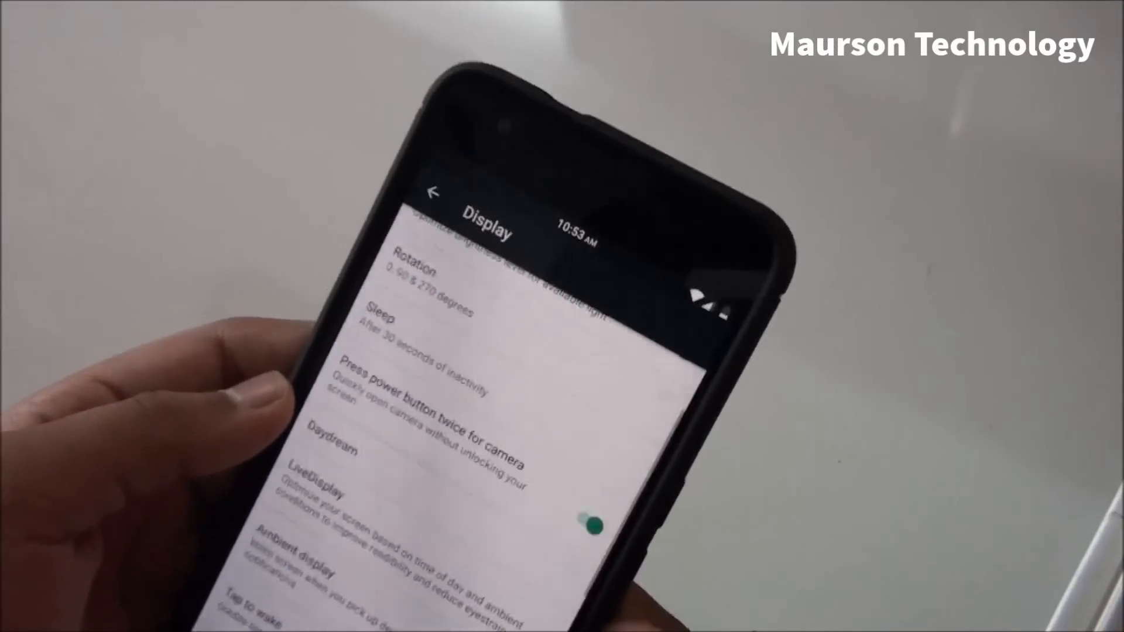
click(433, 194)
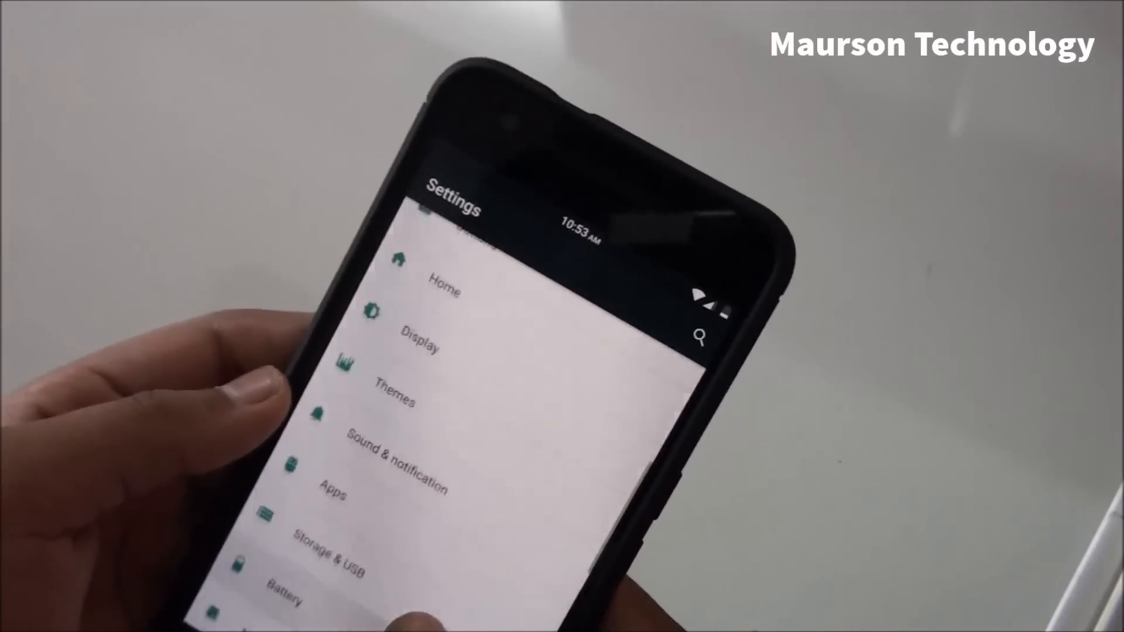
click(400, 454)
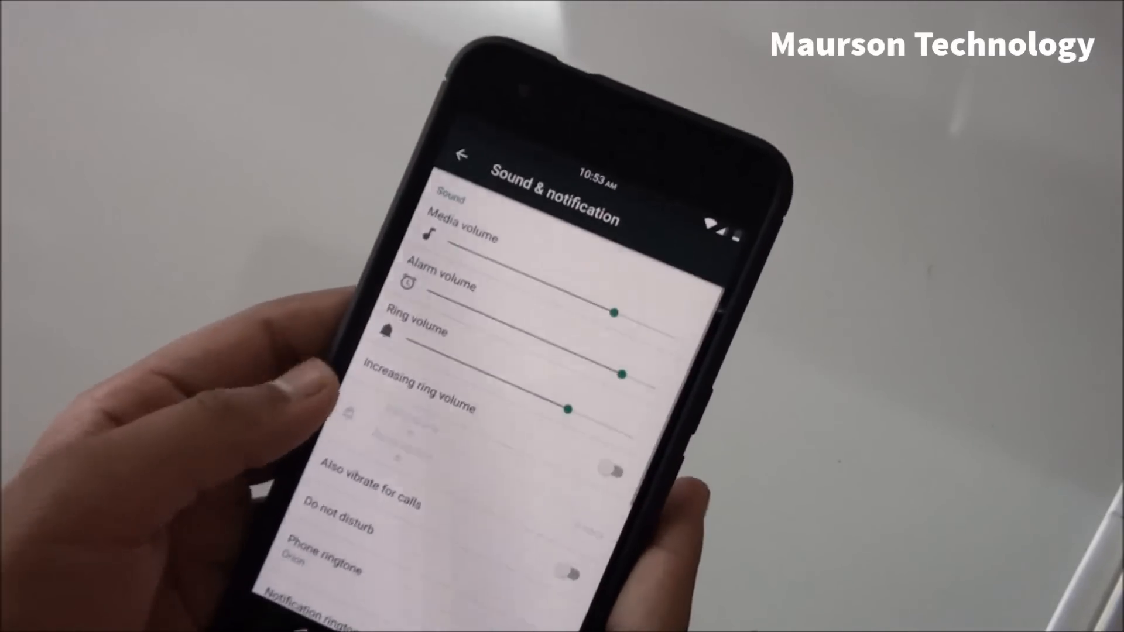
scroll(down, 3)
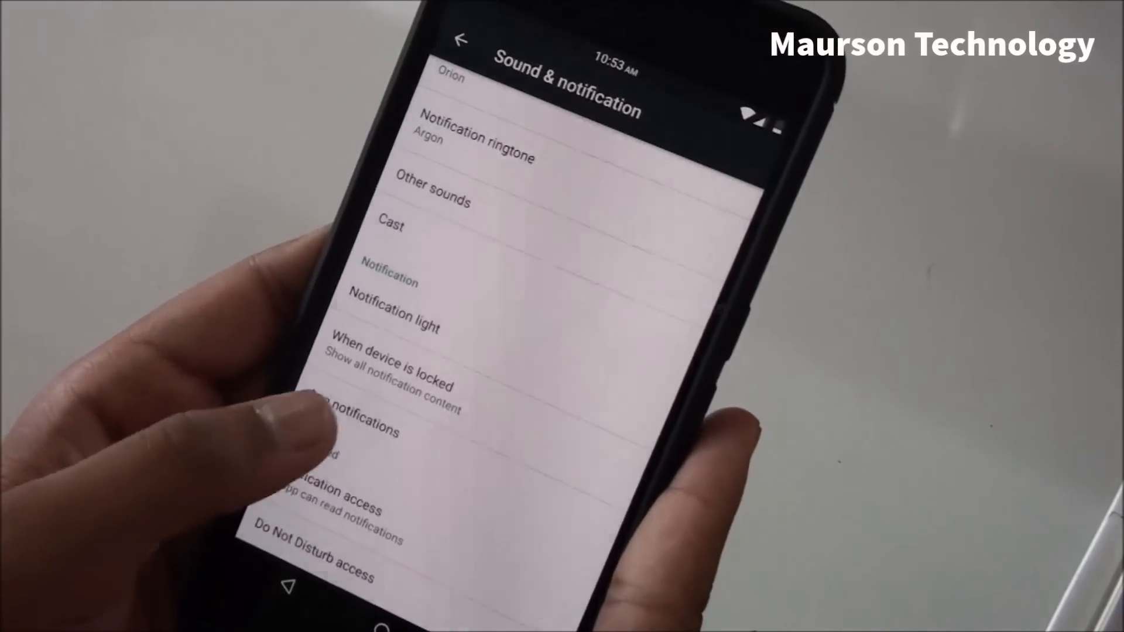
click(394, 315)
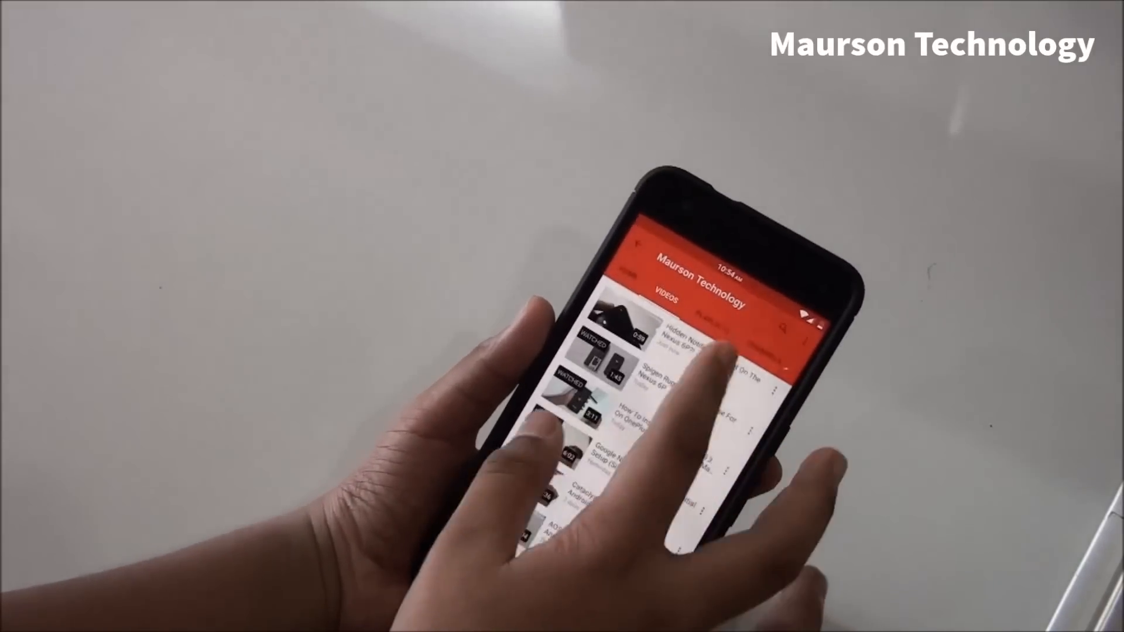
- Play the 'Hidden Notification Light On The Nexus 6P?' video in YouTube
click(625, 345)
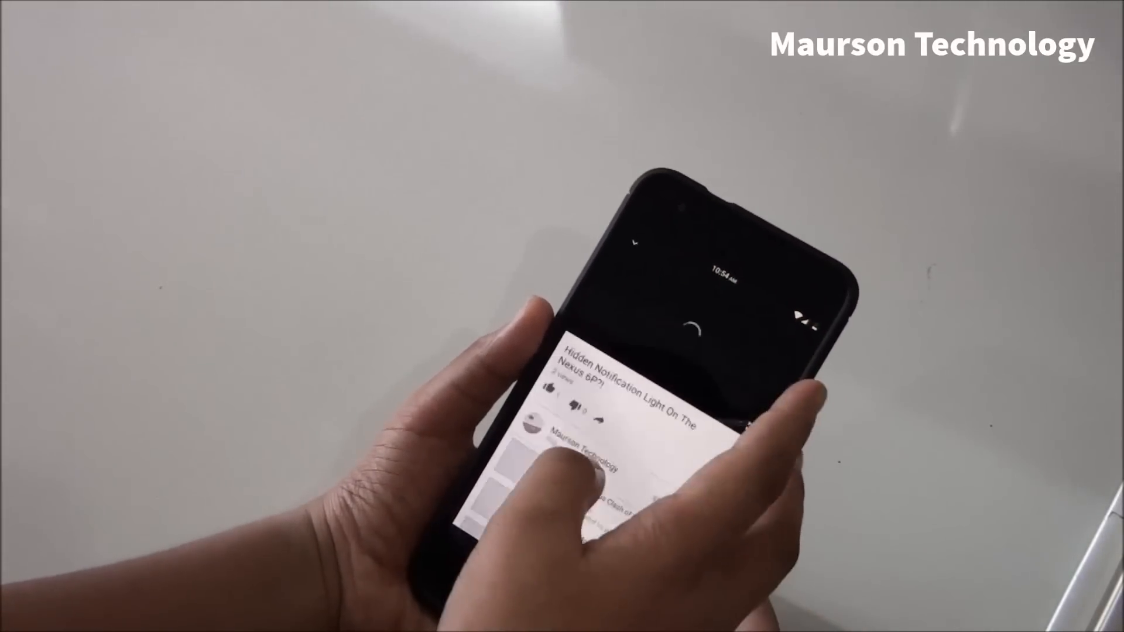